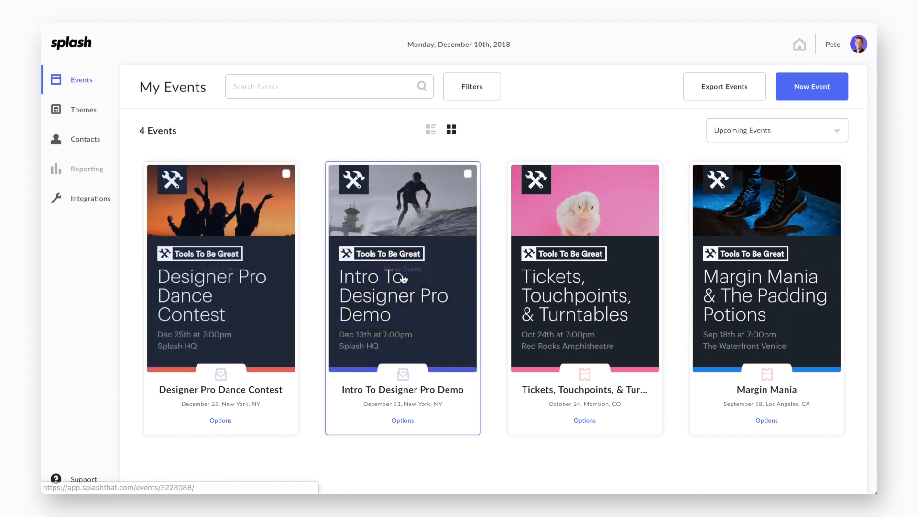
mouse_move(766, 275)
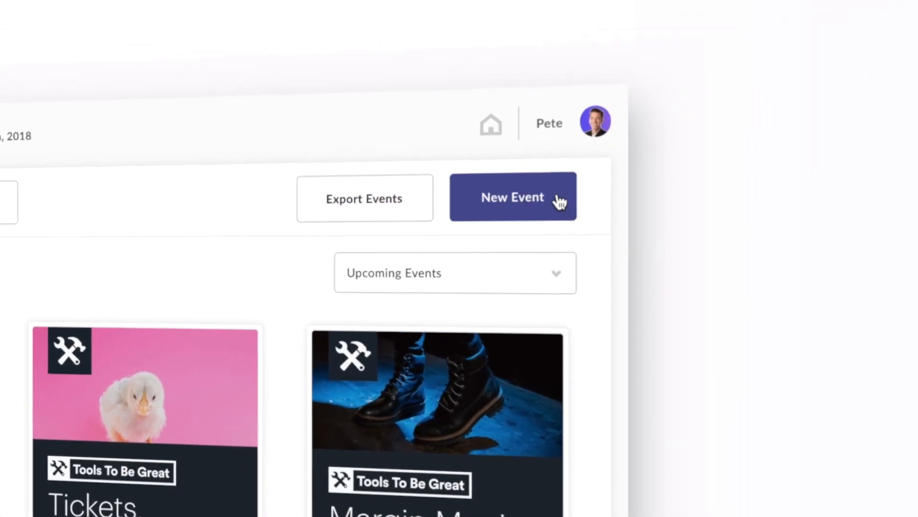
- Start a new event and scroll through the RSVP event form toward the Be Real & Find the Fun page
click(513, 197)
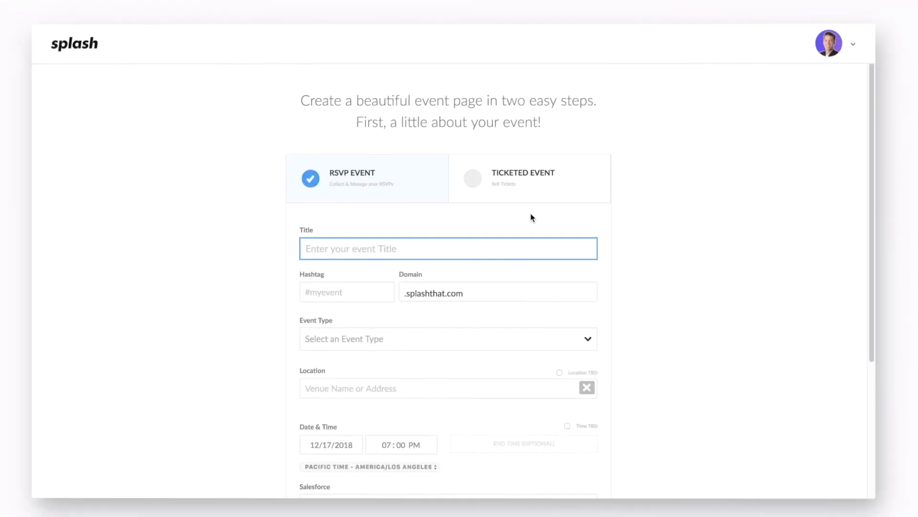
scroll(down, 3)
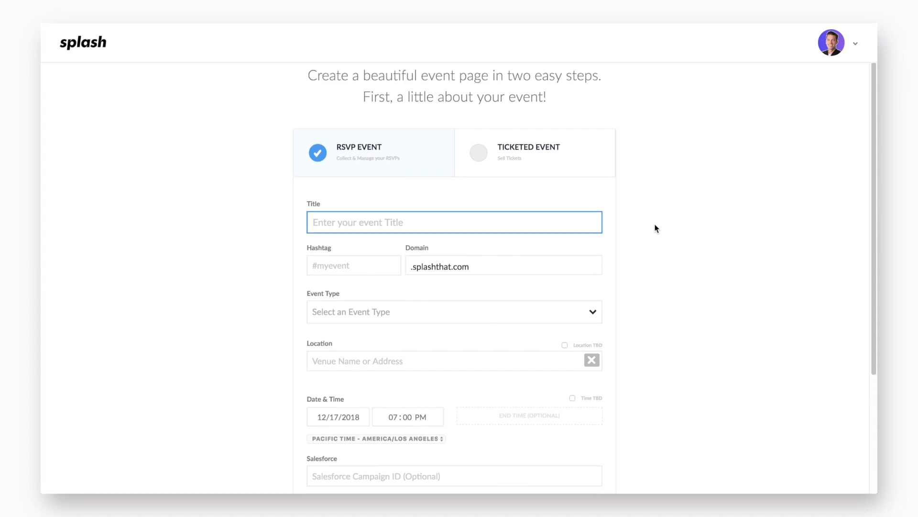
scroll(down, 3)
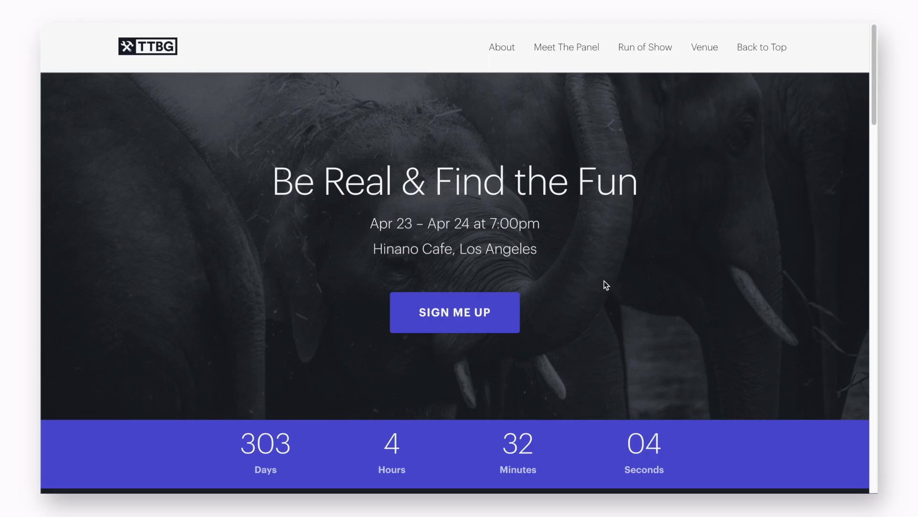
- Bring up the Join us sign-up form via SIGN ME UP and enter a first name
click(454, 312)
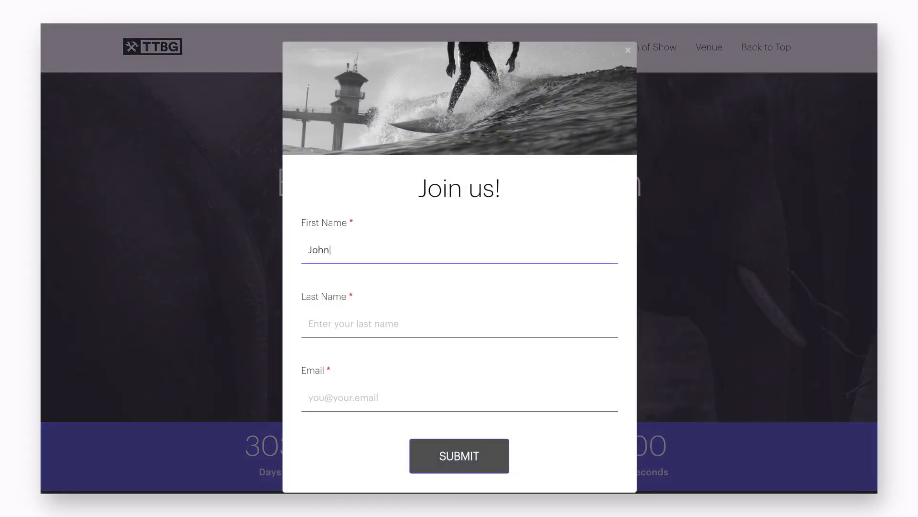
click(459, 455)
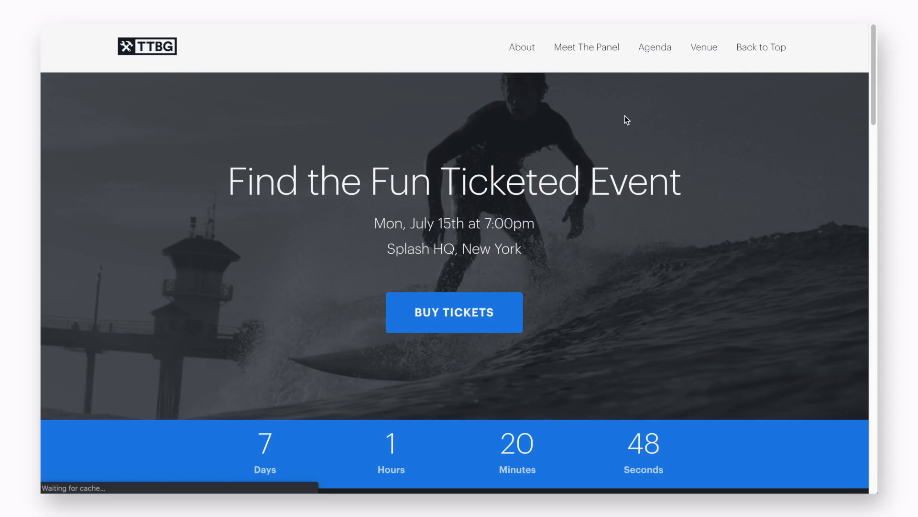
- Buy a free General Admission ticket for Find the Fun and add the event to a calendar
scroll(down, 3)
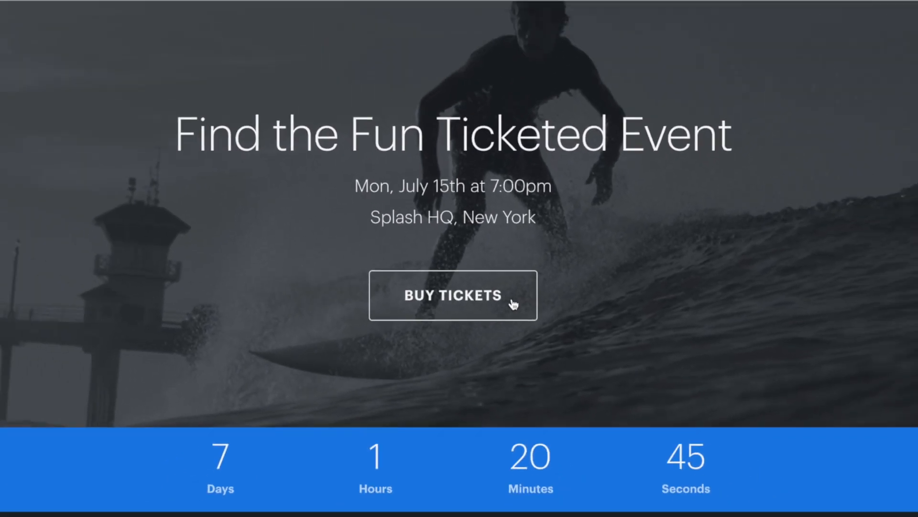
click(452, 294)
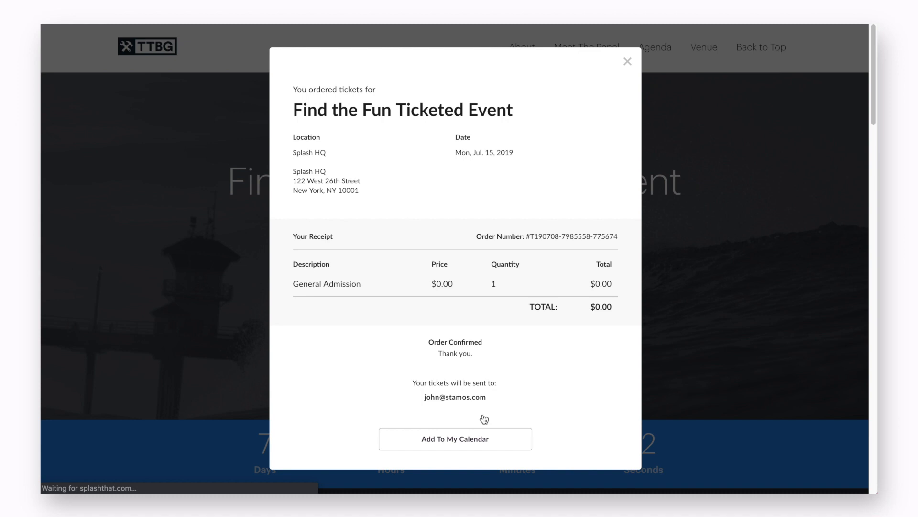
click(627, 61)
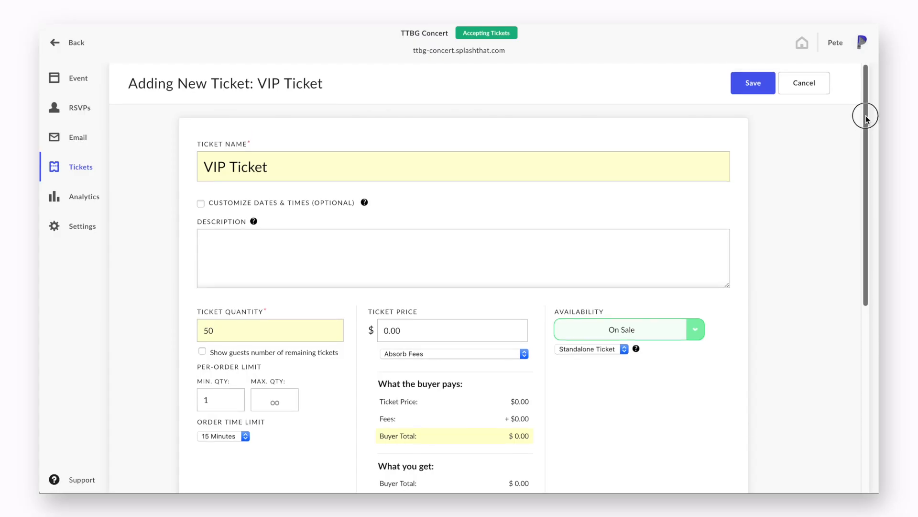
- Scroll the Create event form back to the Title field for the RSVP event
scroll(down, 3)
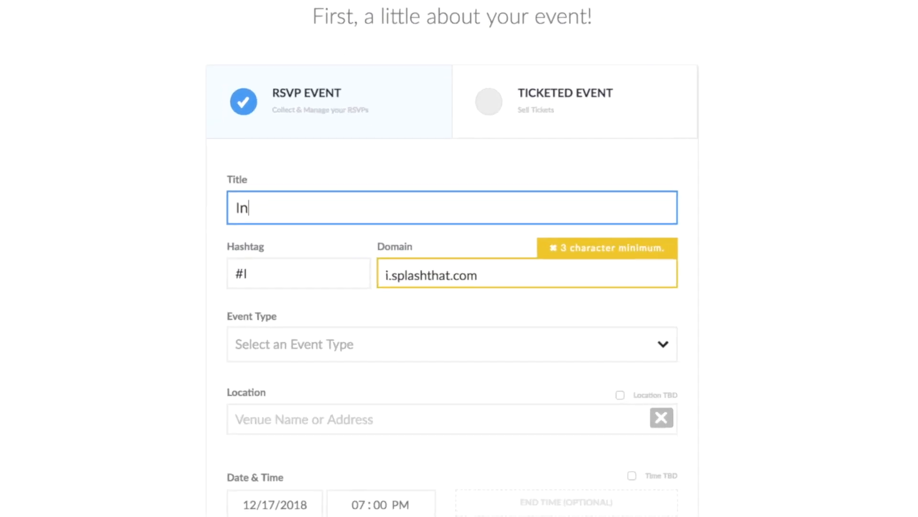
- Title the event 'Intro To Designer Pro Demo' and make the domain introtodesignerprodemo-3
text(Intro To Designer Pro)
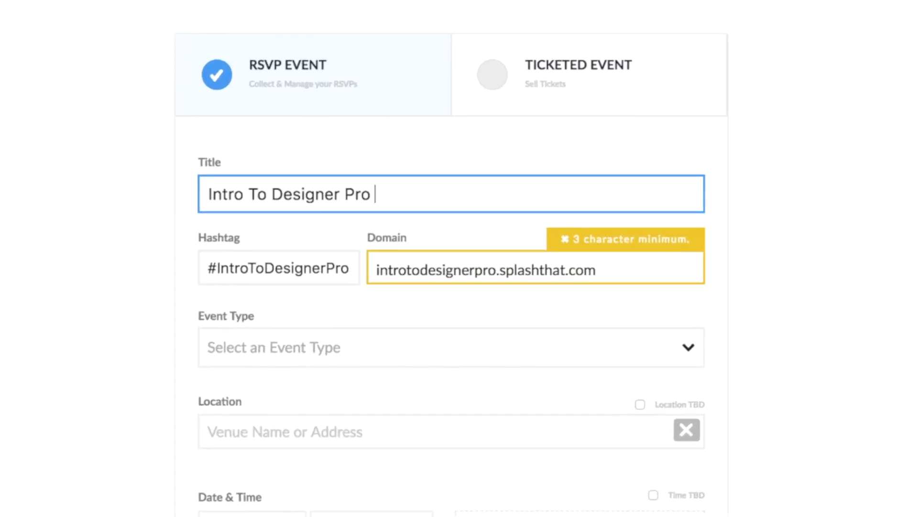
text(Demo)
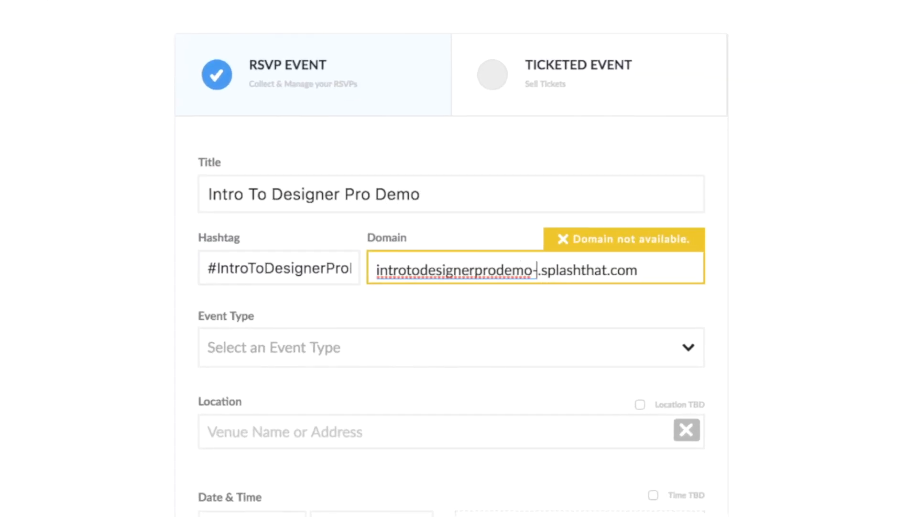
text(3)
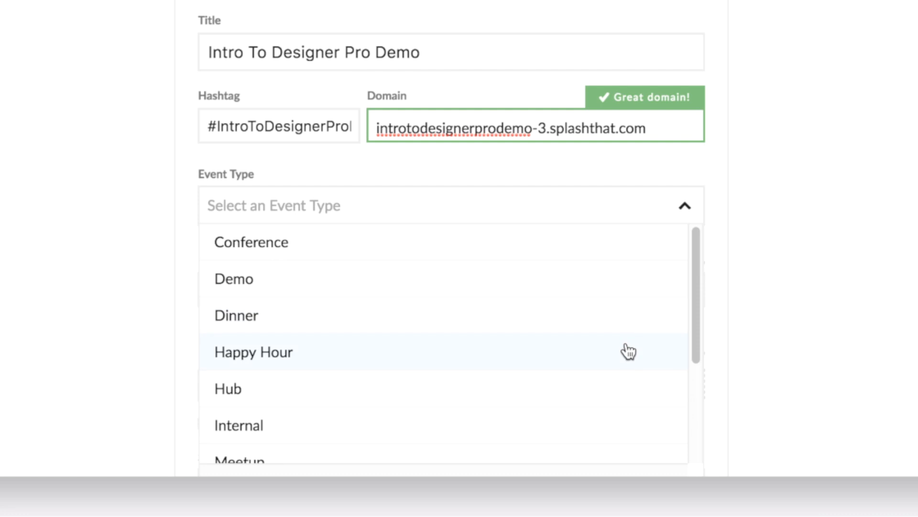
- Make the event a Happy Hour with a 10:00 PM end time and continue to theme selection
click(252, 351)
text(Splash HQ)
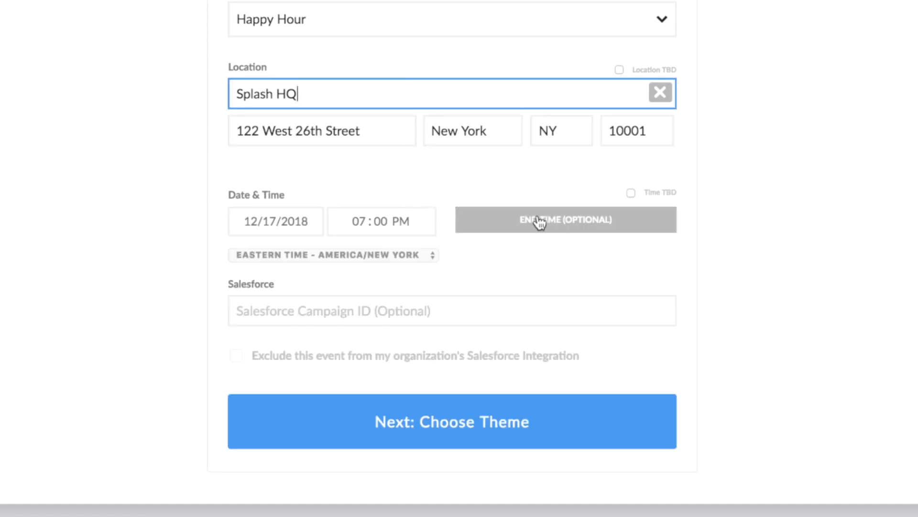
click(565, 220)
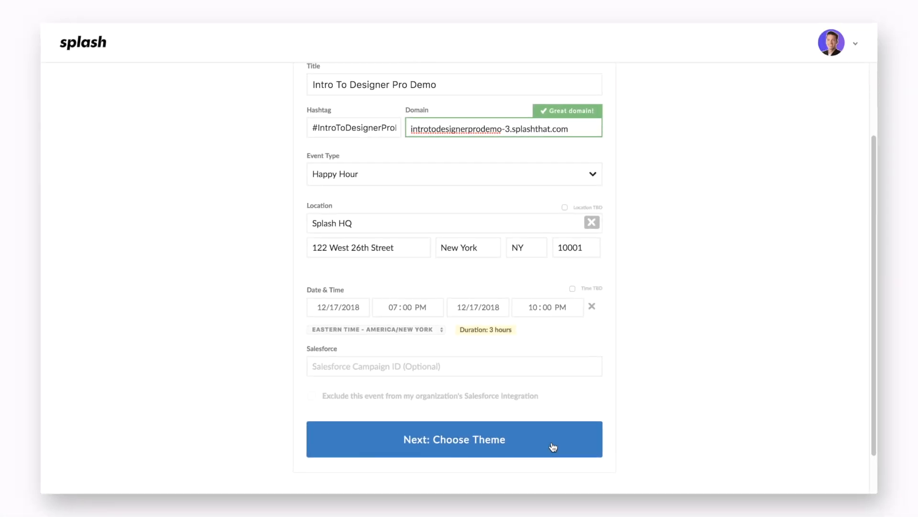
click(454, 439)
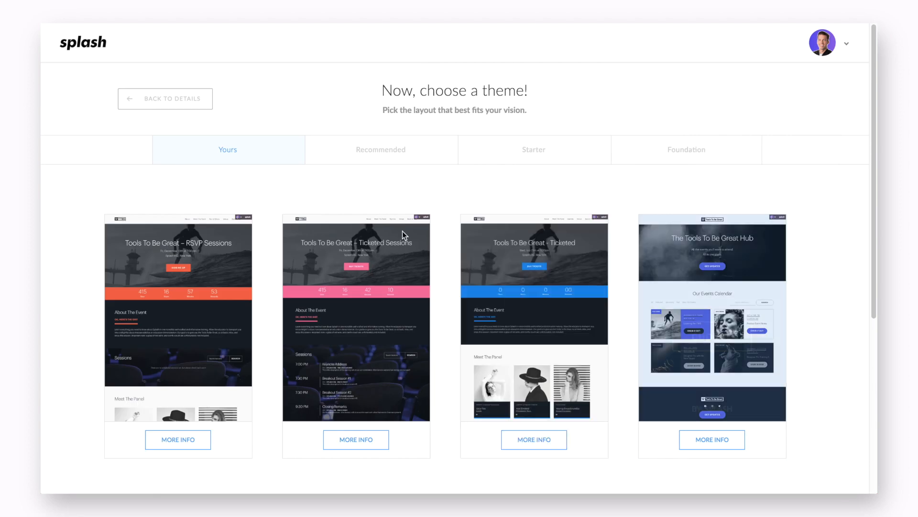
mouse_move(534, 323)
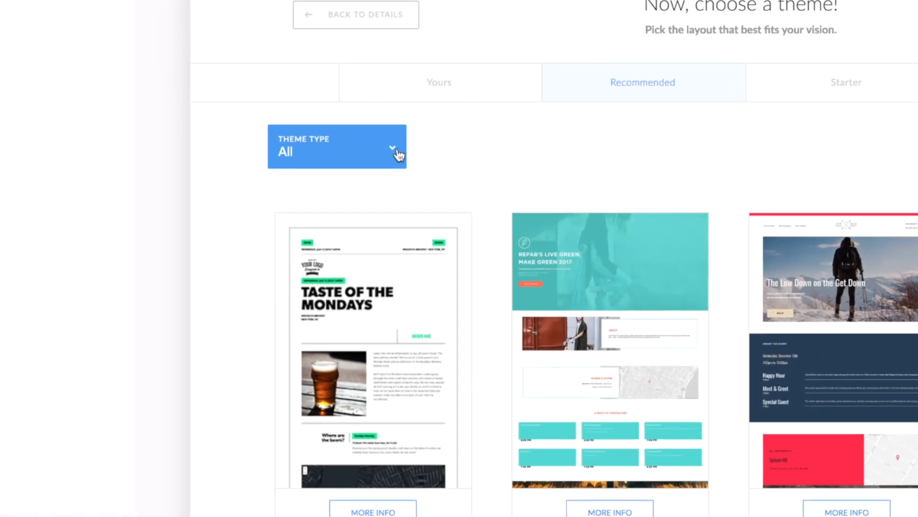
click(338, 146)
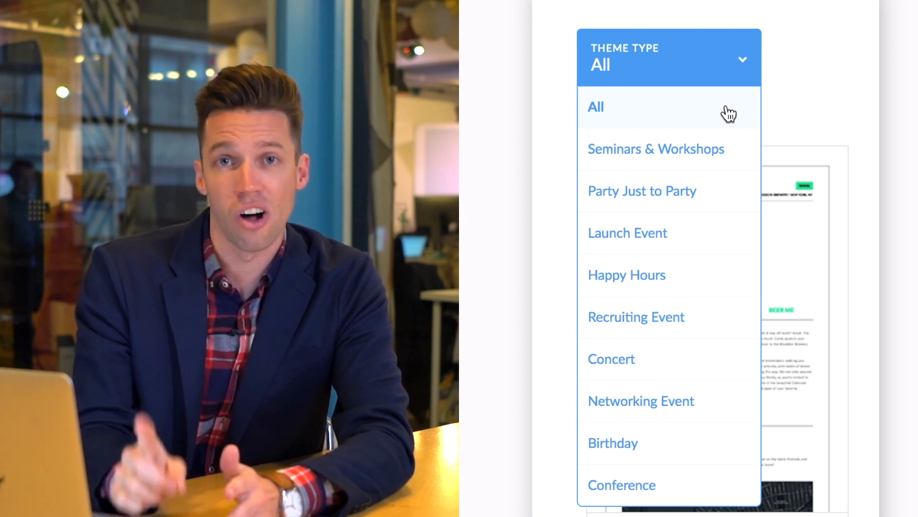
click(596, 107)
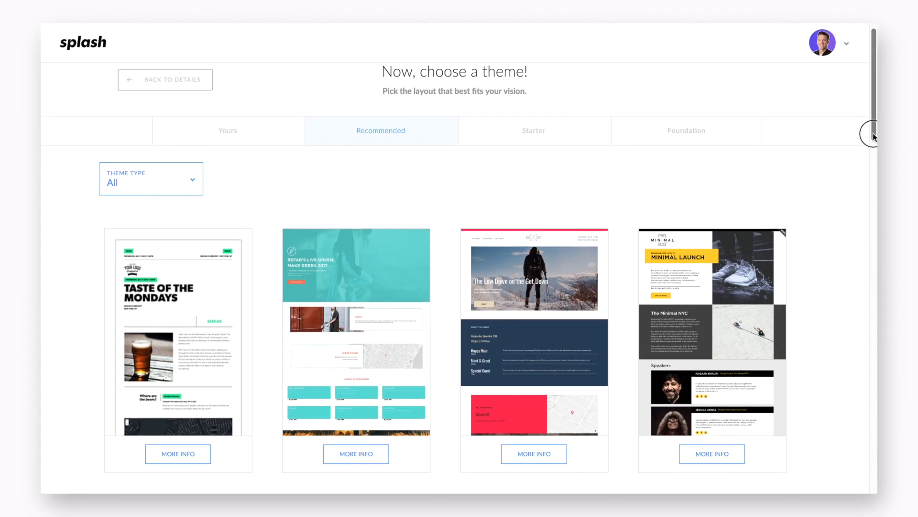
scroll(down, 3)
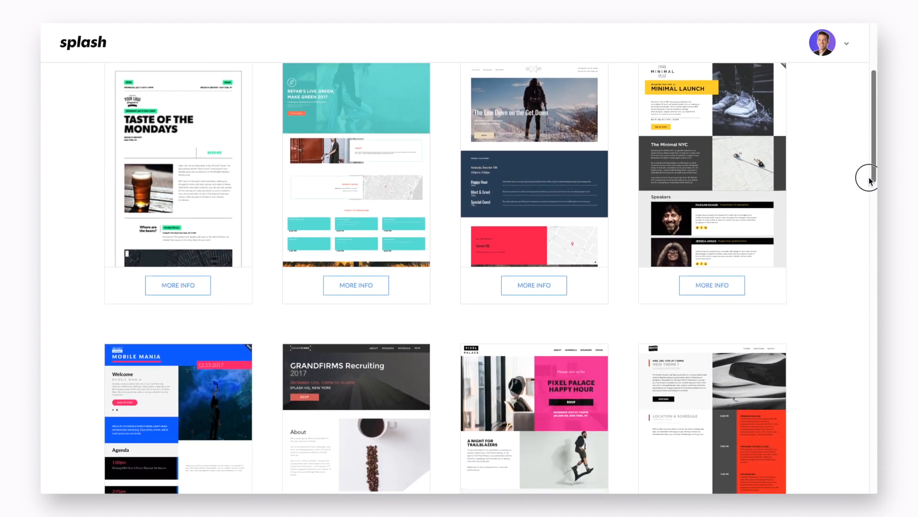
scroll(down, 3)
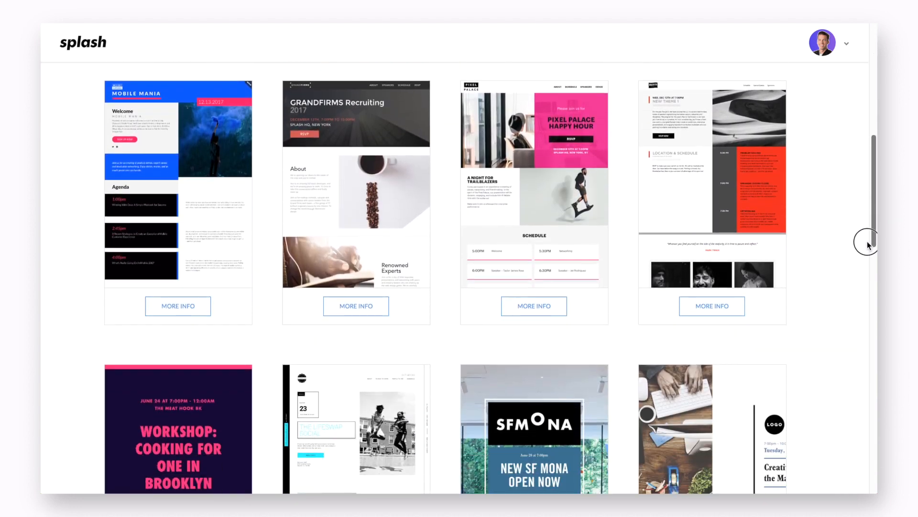
scroll(down, 3)
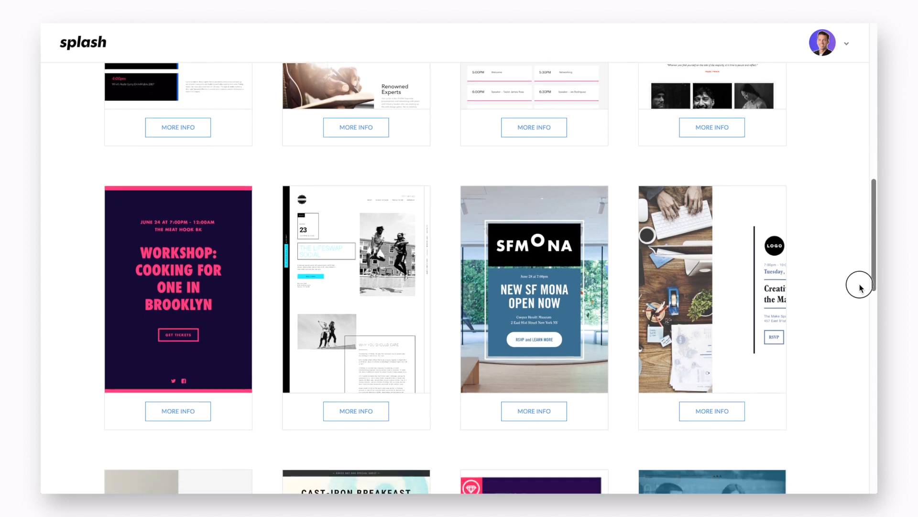
scroll(down, 3)
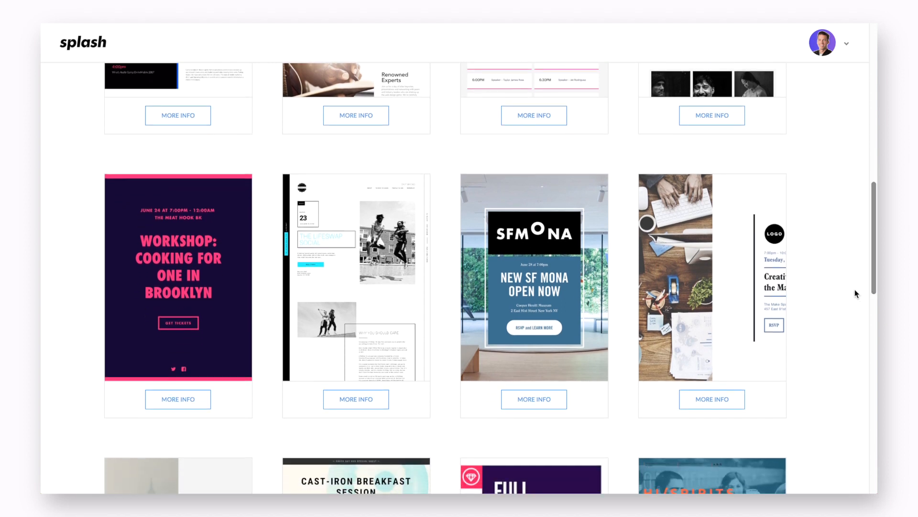
scroll(down, 3)
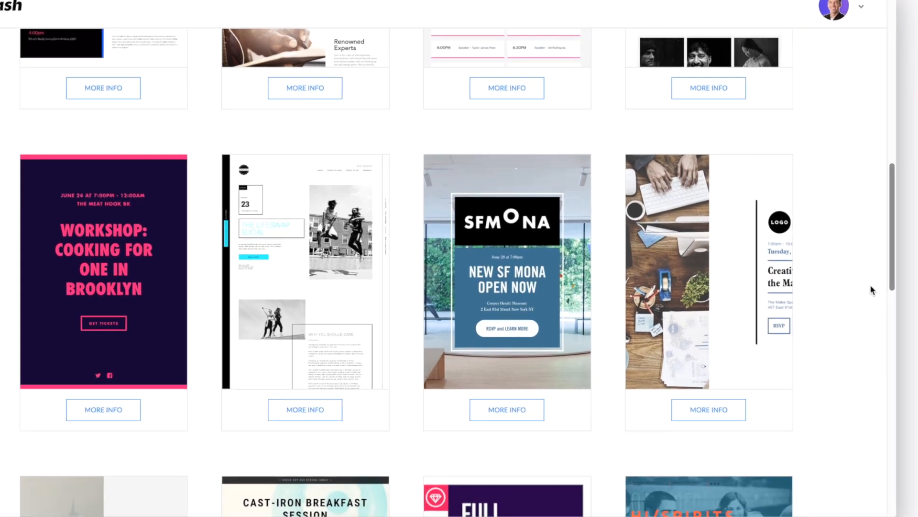
scroll(down, 3)
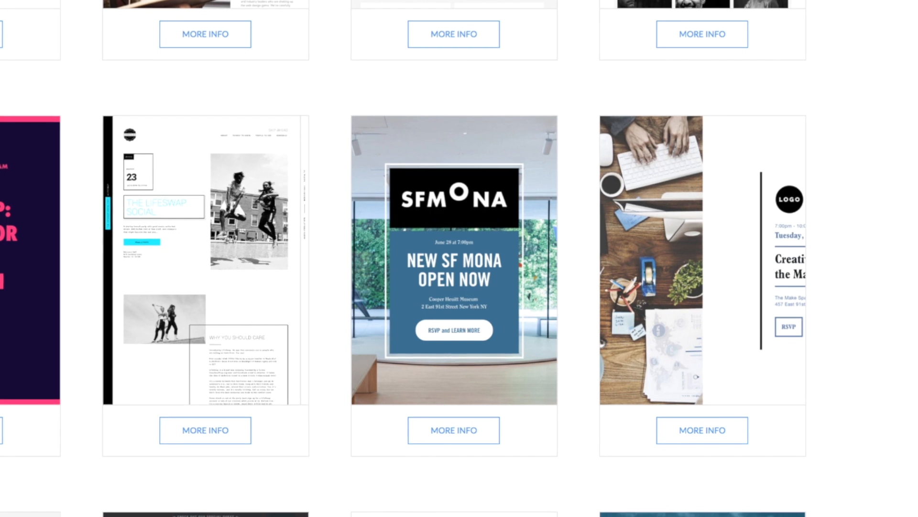
scroll(down, 3)
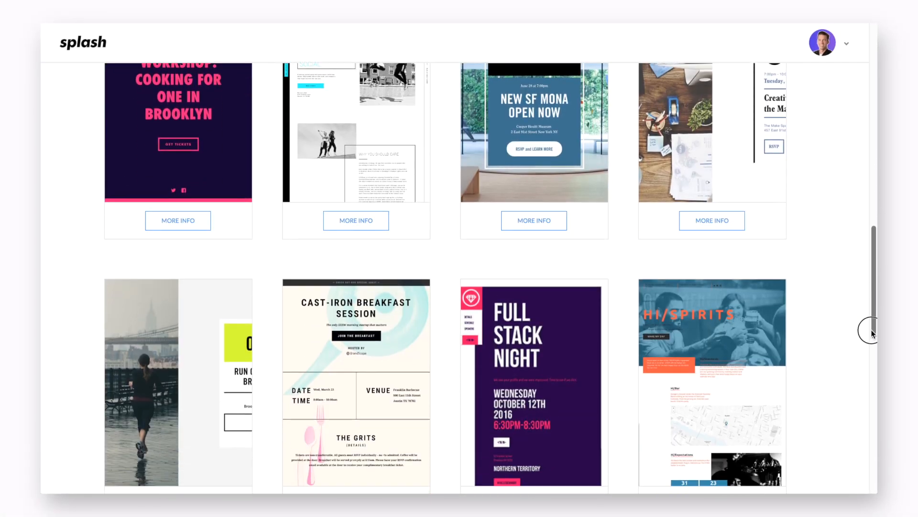
scroll(down, 3)
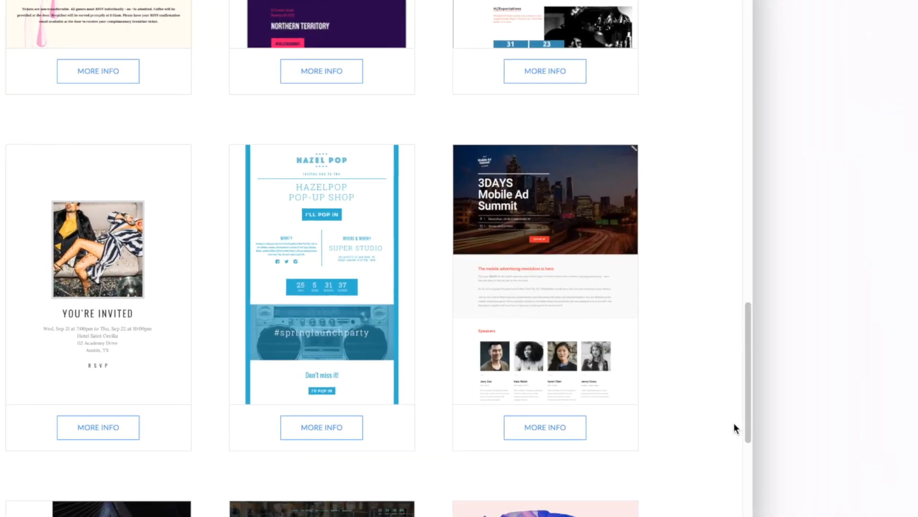
scroll(down, 3)
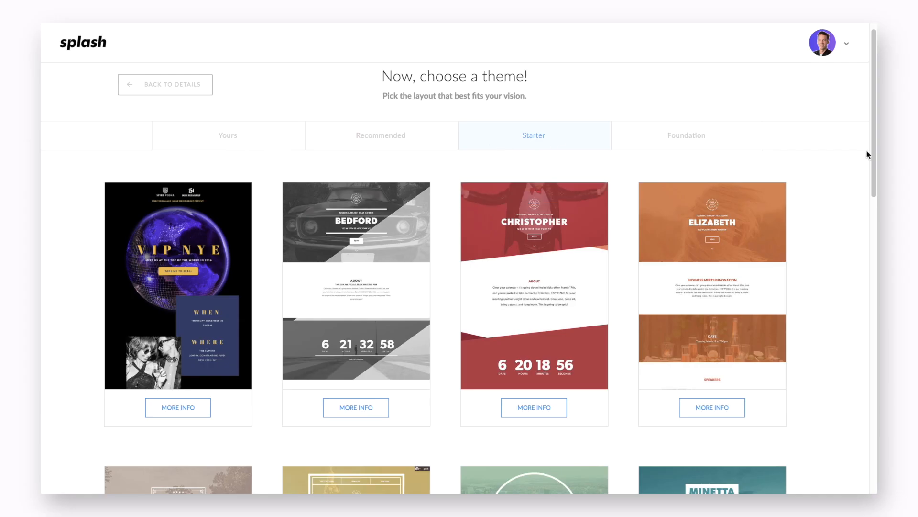
- Scroll through the Starter theme gallery cards
scroll(down, 3)
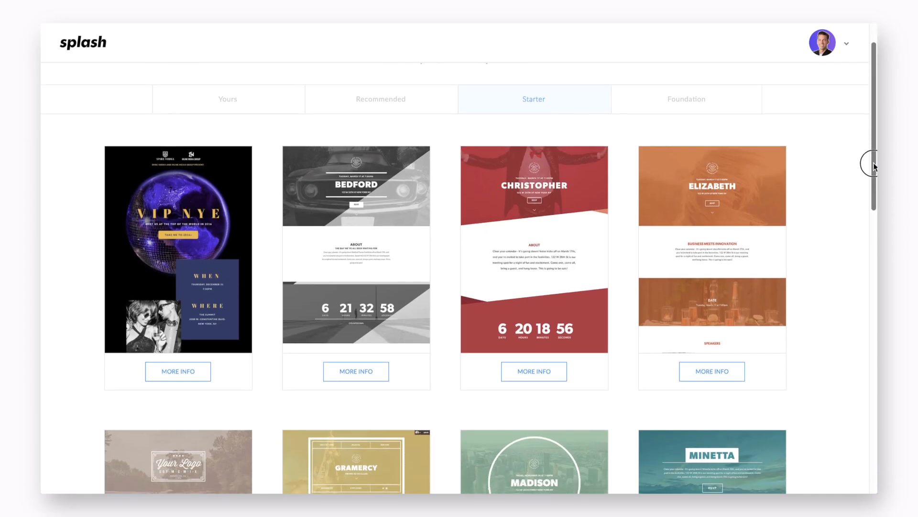
scroll(down, 3)
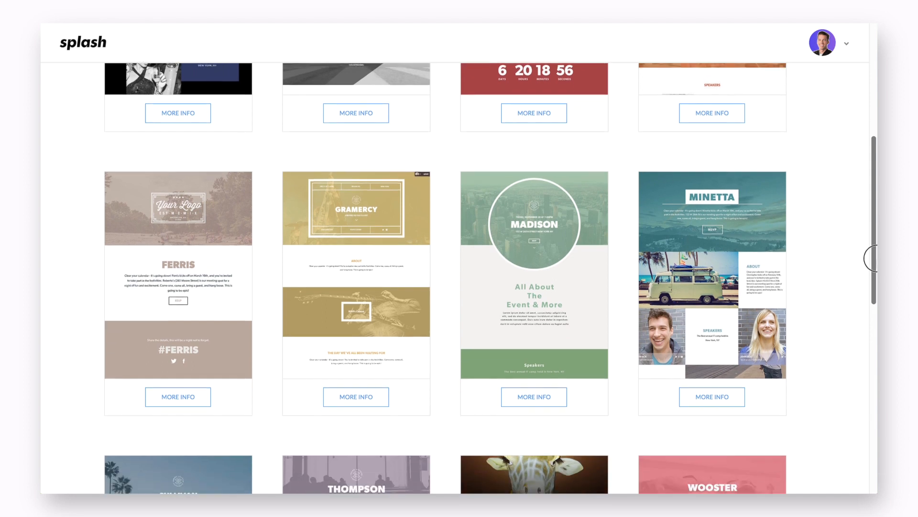
scroll(down, 3)
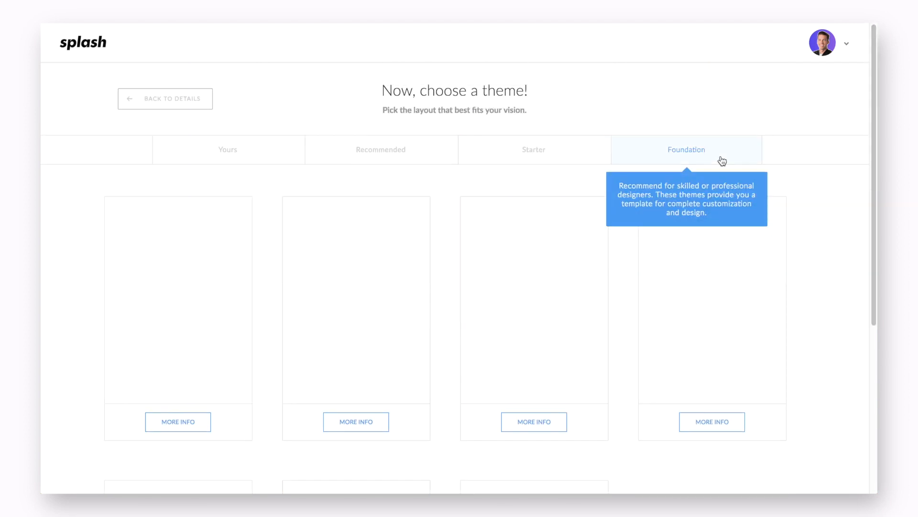
- Scroll through the Foundation gallery's Reset layouts such as Poster, Clip and Boxy
scroll(down, 3)
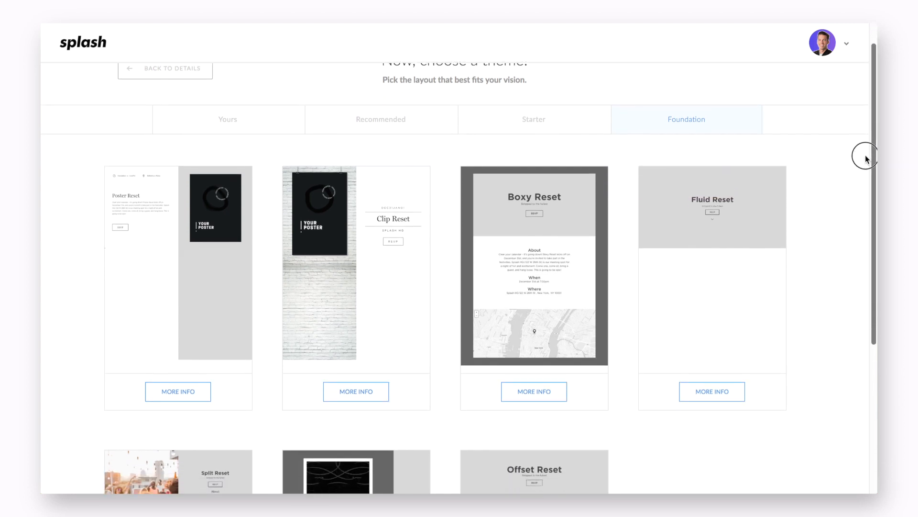
scroll(down, 3)
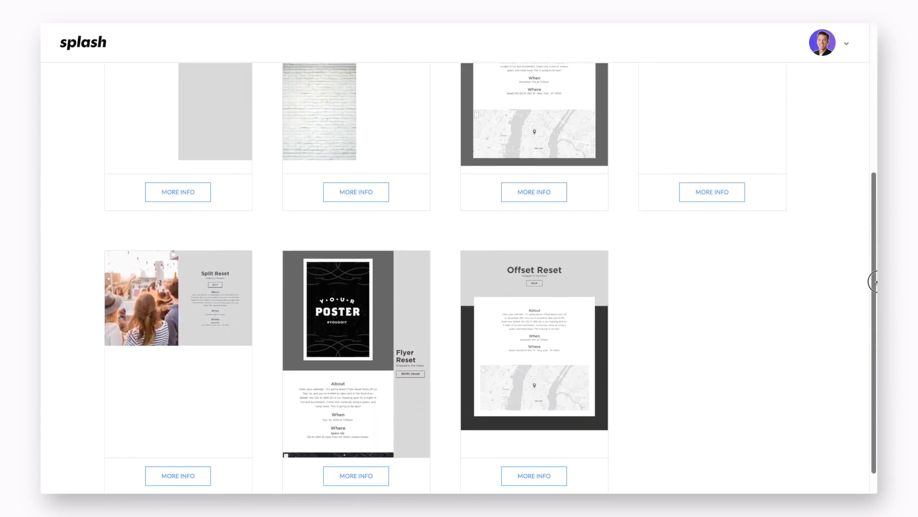